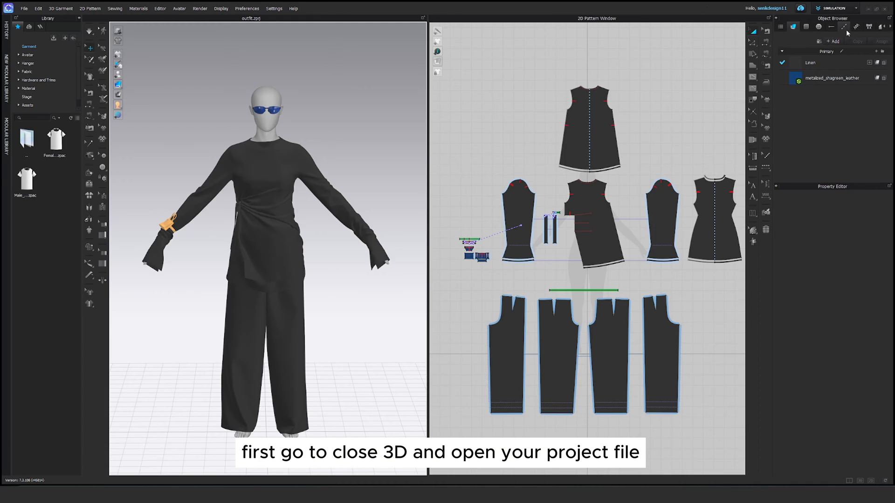
Switch briefly to the UV editing workspace and back to simulation
{"action": "left_click", "coordinate": [833, 8]}
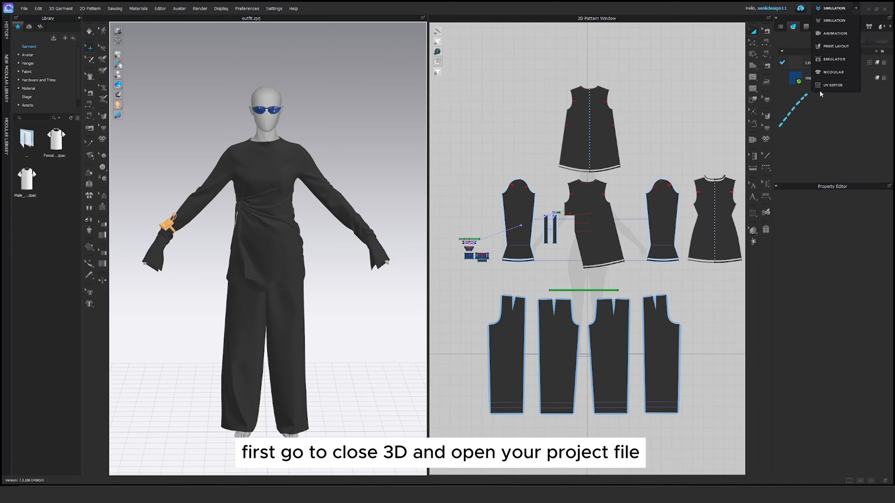
{"action": "left_click", "coordinate": [835, 85]}
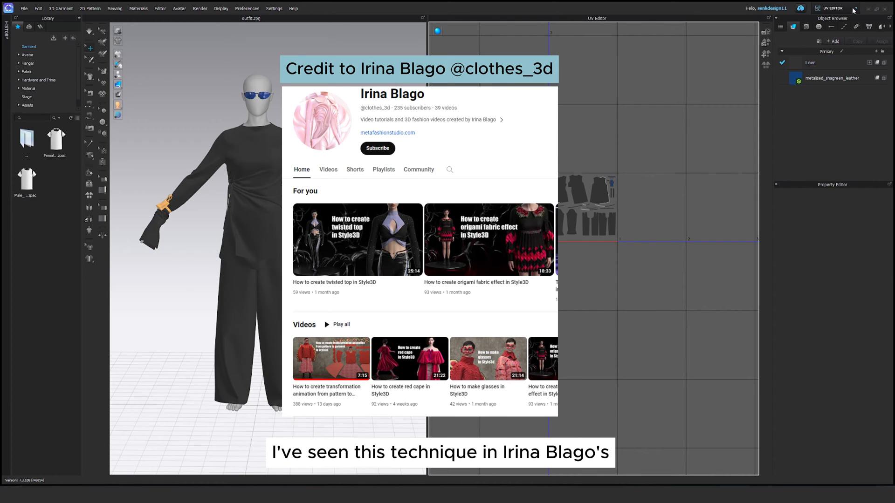
{"action": "left_click", "coordinate": [831, 8]}
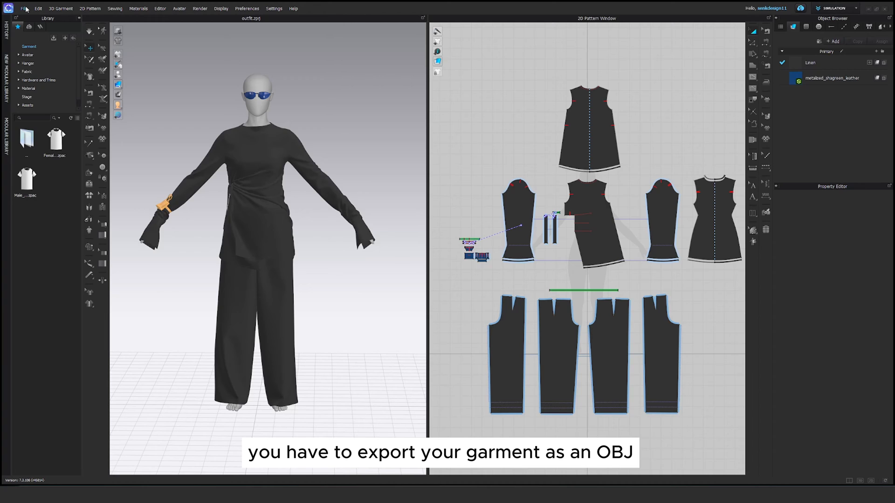
Start an OBJ export named Garment Full via File > Export > OBJ
{"action": "left_click", "coordinate": [24, 9]}
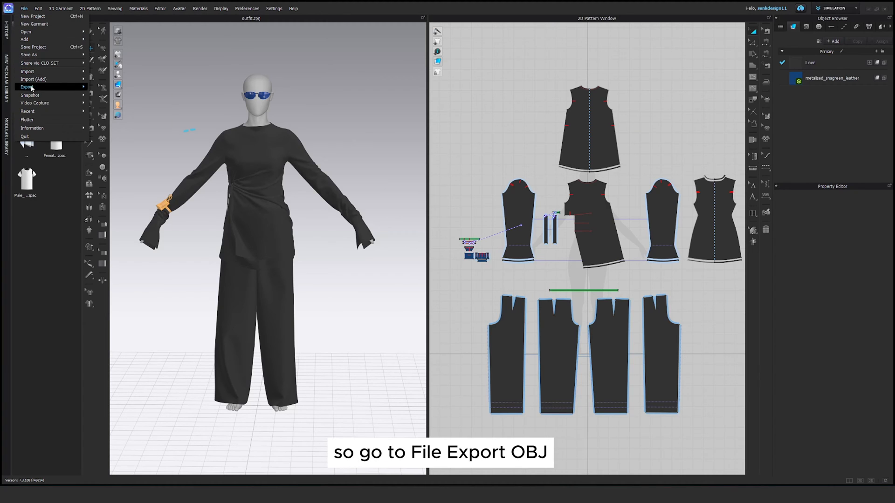
{"action": "left_click", "coordinate": [27, 86]}
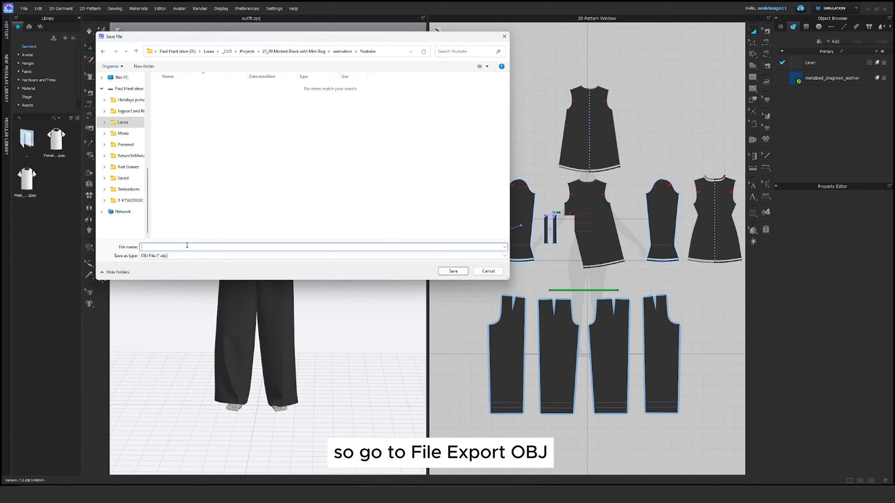
{"action": "type", "text": "Garment Full"}
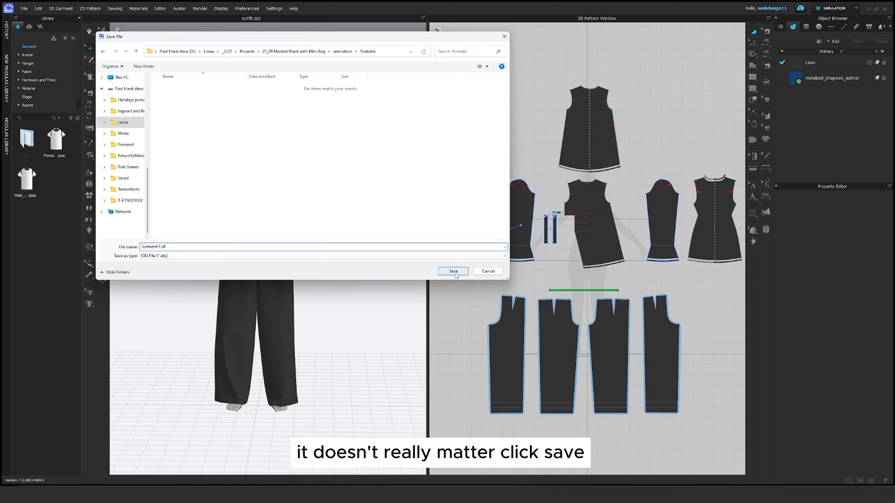
{"action": "left_click", "coordinate": [452, 271]}
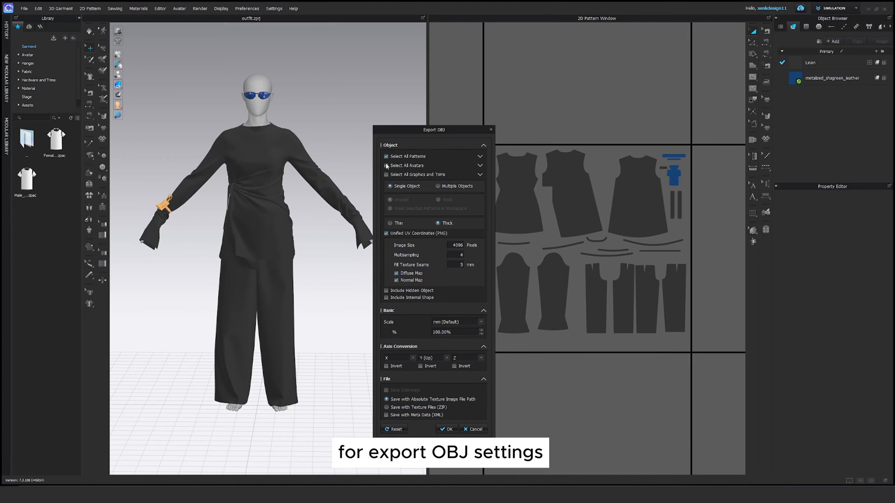
Keep all patterns, uncheck Select All Avatars and confirm the OBJ export
{"action": "left_click", "coordinate": [386, 166]}
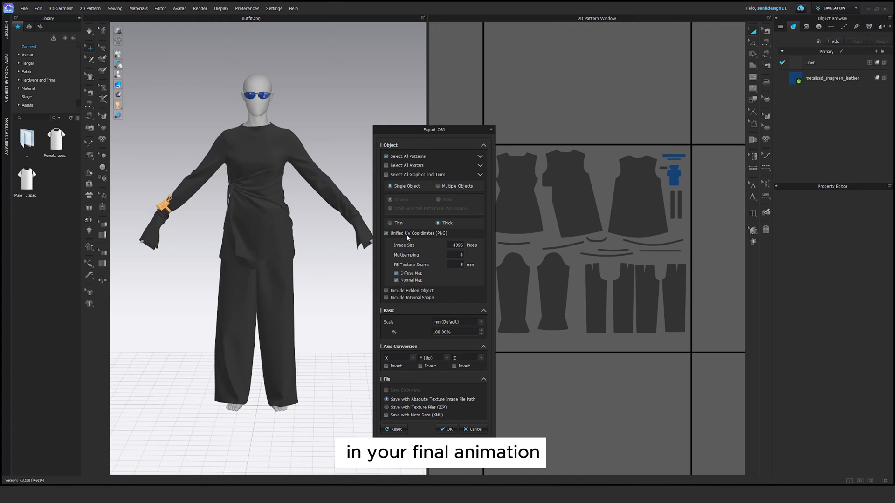
{"action": "left_click", "coordinate": [390, 186]}
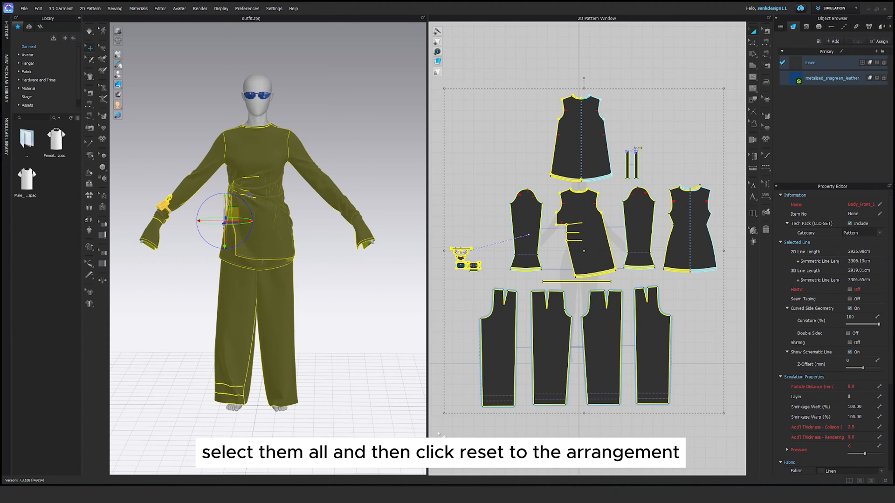
Reset all selected patterns to their arrangement points around the avatar
{"action": "right_click", "coordinate": [274, 197]}
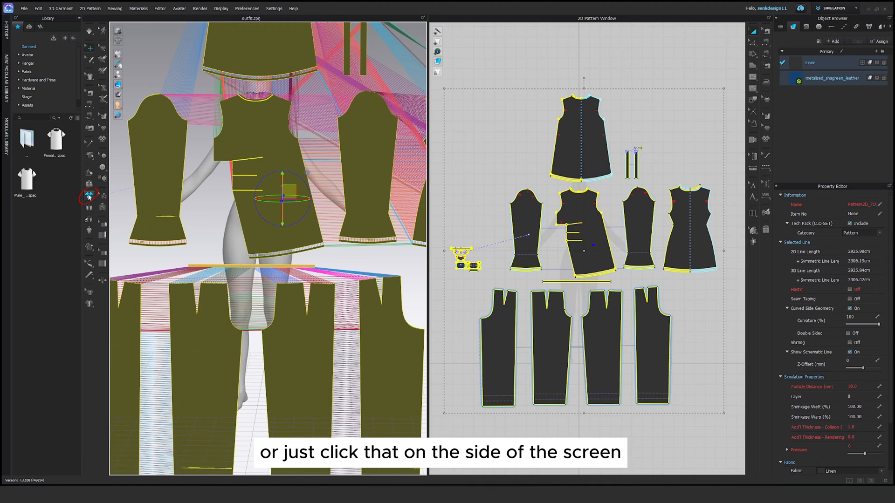
{"action": "mouse_move", "coordinate": [90, 196]}
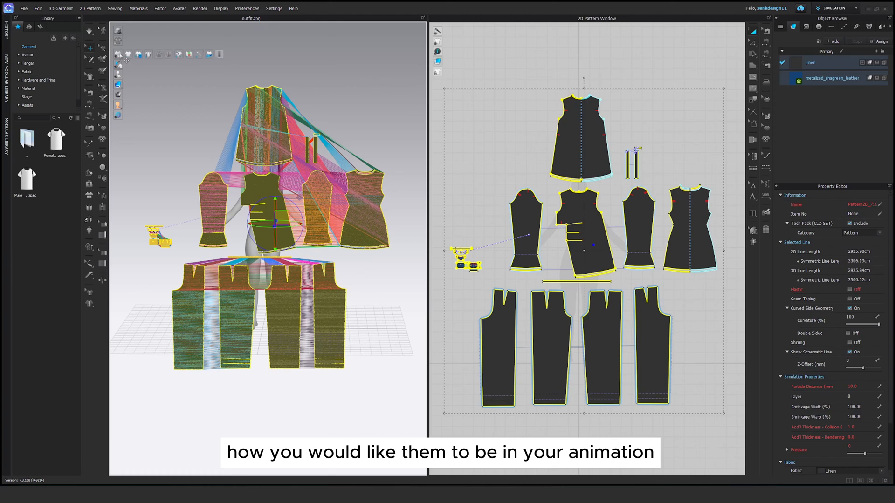
{"action": "mouse_move", "coordinate": [119, 54]}
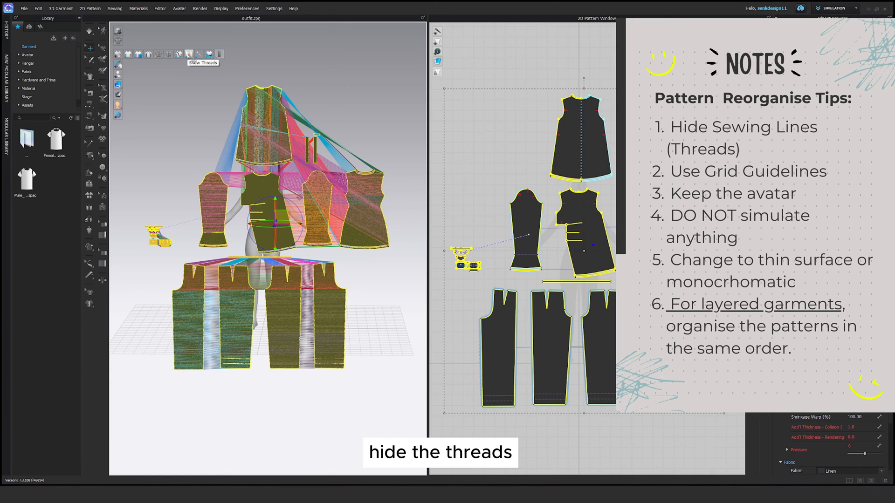
Turn Show Threads off and move the flat pieces into position with the gizmo
{"action": "left_click", "coordinate": [197, 54]}
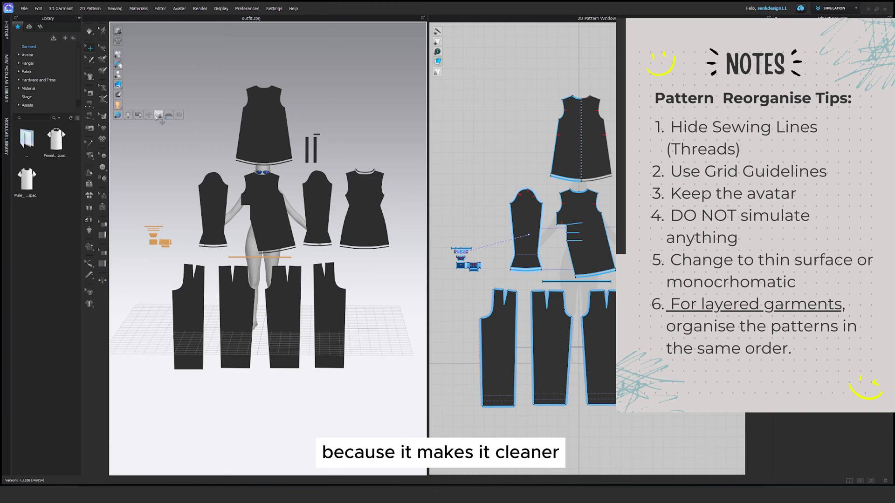
{"action": "left_click", "coordinate": [169, 115]}
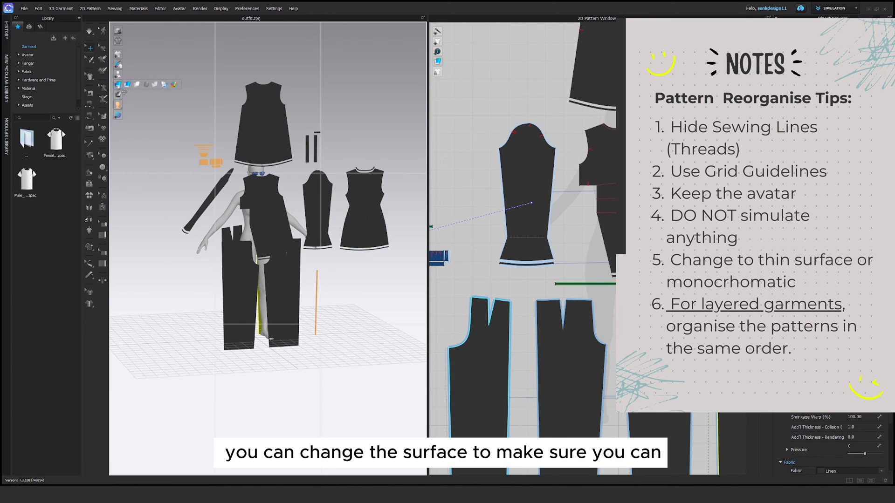
{"action": "left_click", "coordinate": [127, 84]}
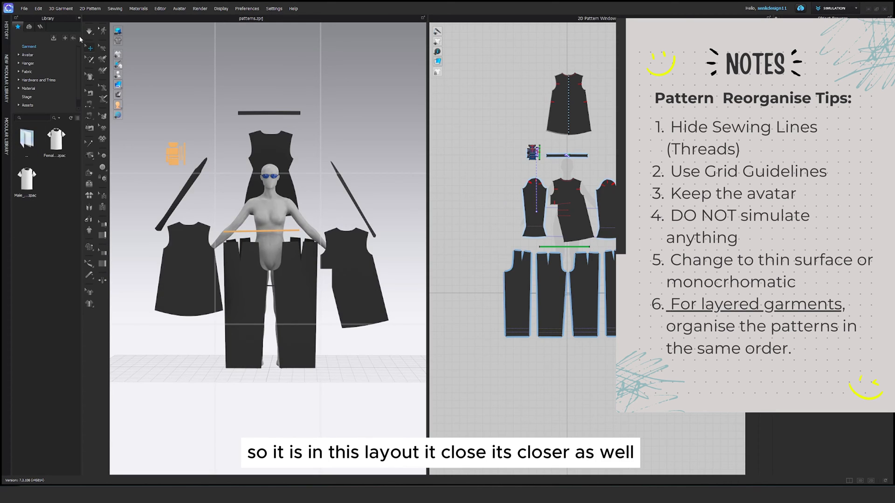
Save the project as patterns in the Youtube folder
{"action": "left_click", "coordinate": [24, 8]}
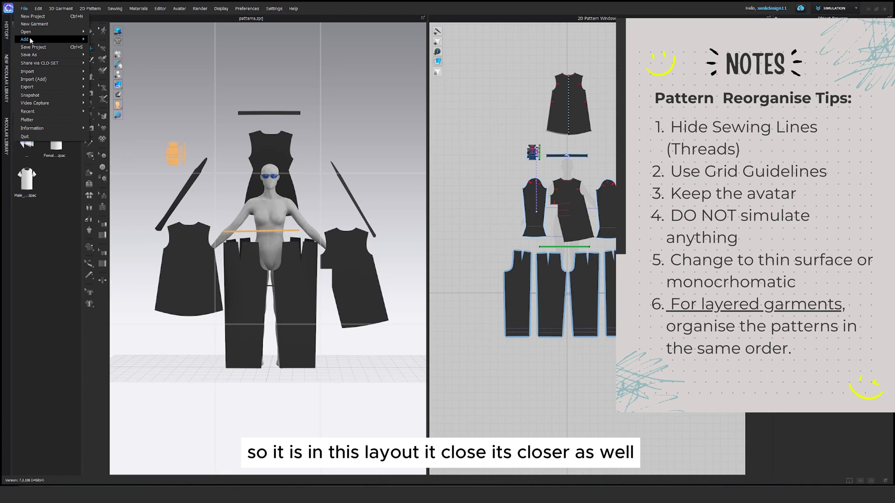
{"action": "mouse_move", "coordinate": [33, 46]}
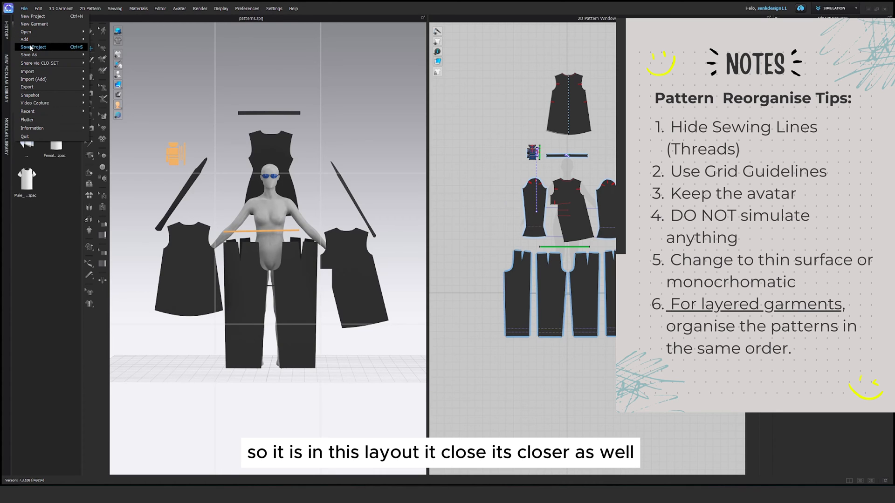
{"action": "left_click", "coordinate": [34, 47]}
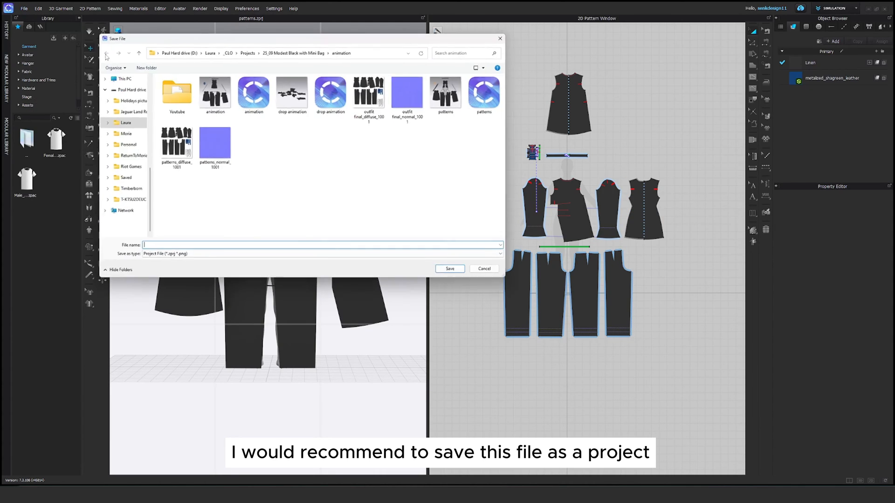
{"action": "double_click", "coordinate": [177, 91]}
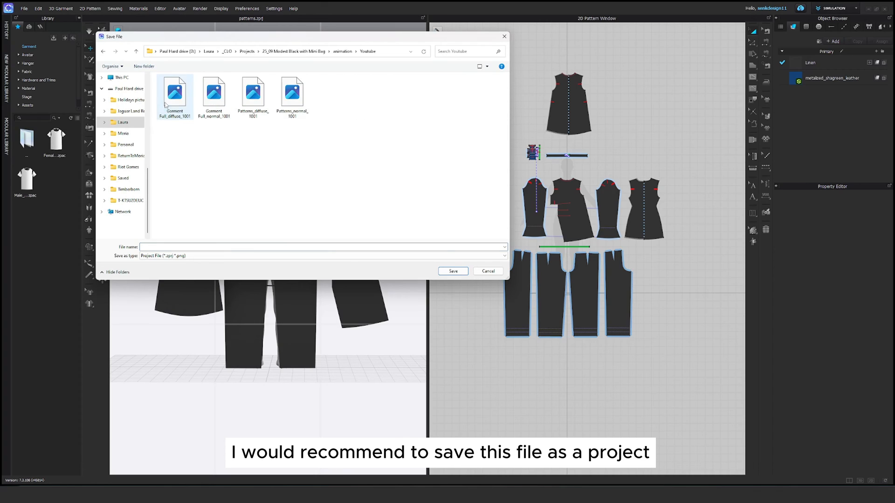
{"action": "left_click", "coordinate": [320, 246]}
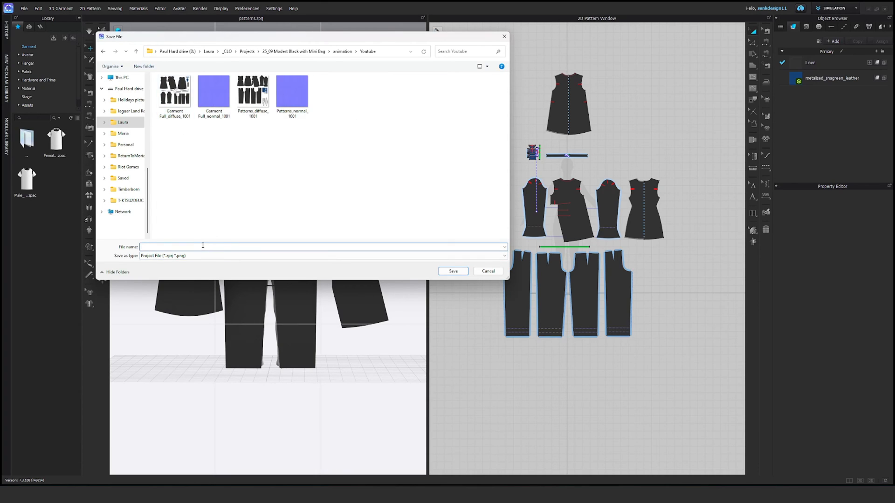
{"action": "type", "text": "patterns"}
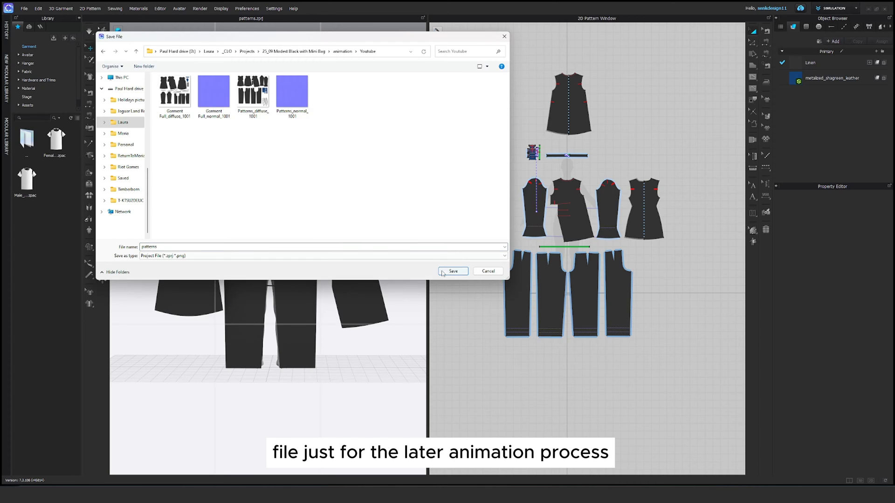
{"action": "left_click", "coordinate": [453, 271]}
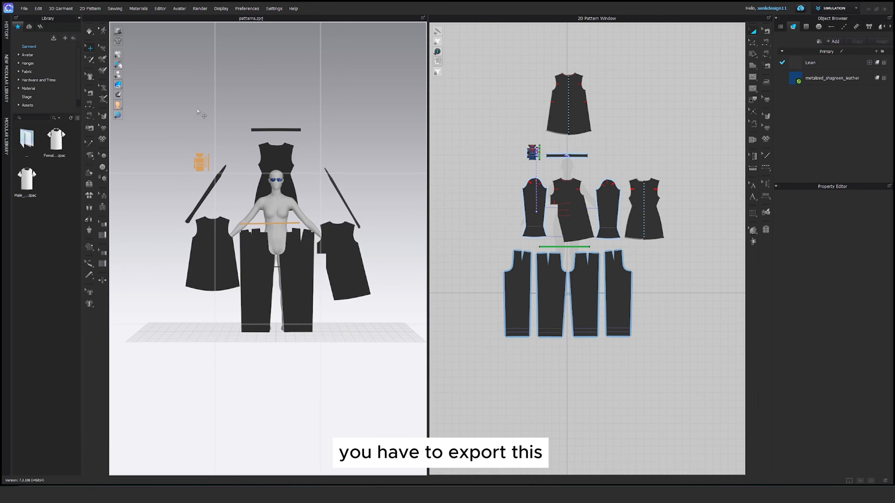
Export the flat layout as an OBJ named Patterns with the avatar left out
{"action": "left_click", "coordinate": [24, 8]}
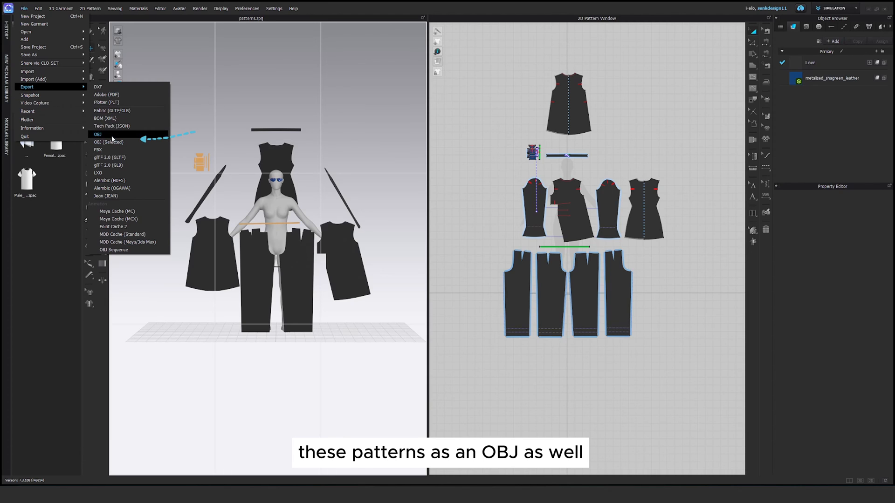
{"action": "left_click", "coordinate": [98, 134]}
{"action": "type", "text": "Patterns"}
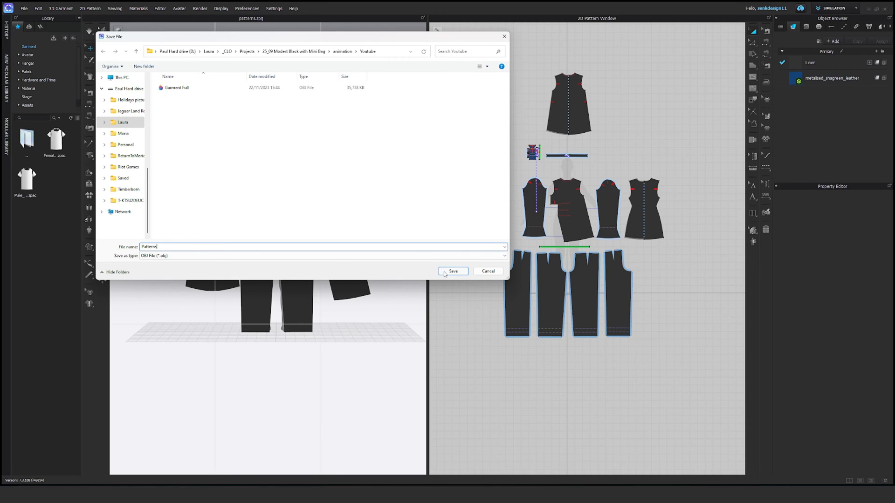
{"action": "left_click", "coordinate": [453, 271]}
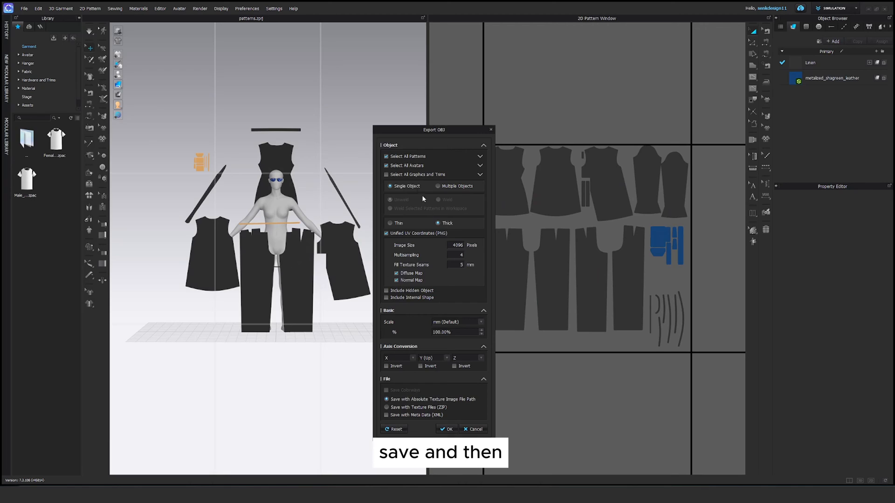
{"action": "left_click", "coordinate": [385, 166]}
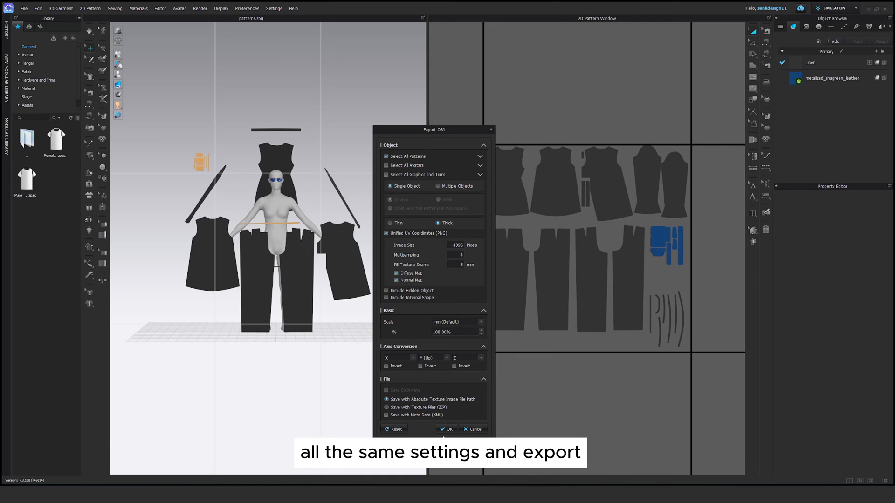
{"action": "left_click", "coordinate": [447, 428]}
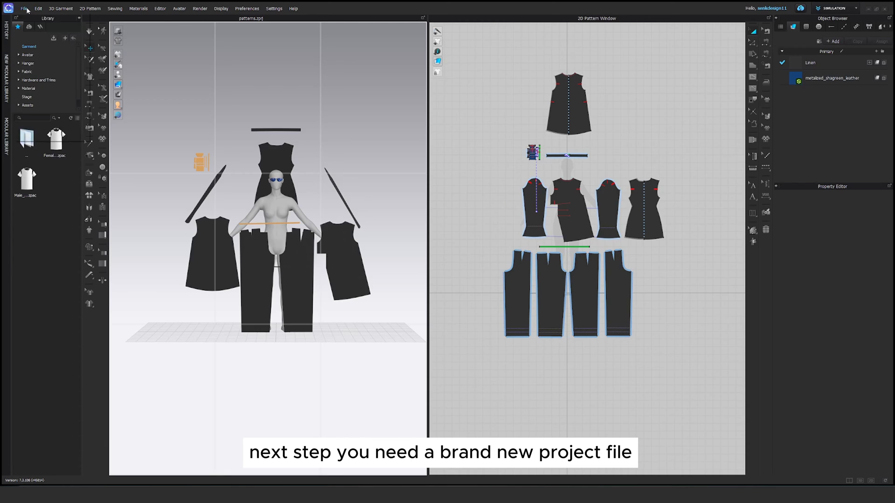
Create a new empty project and choose File > Import > OBJ
{"action": "left_click", "coordinate": [24, 9]}
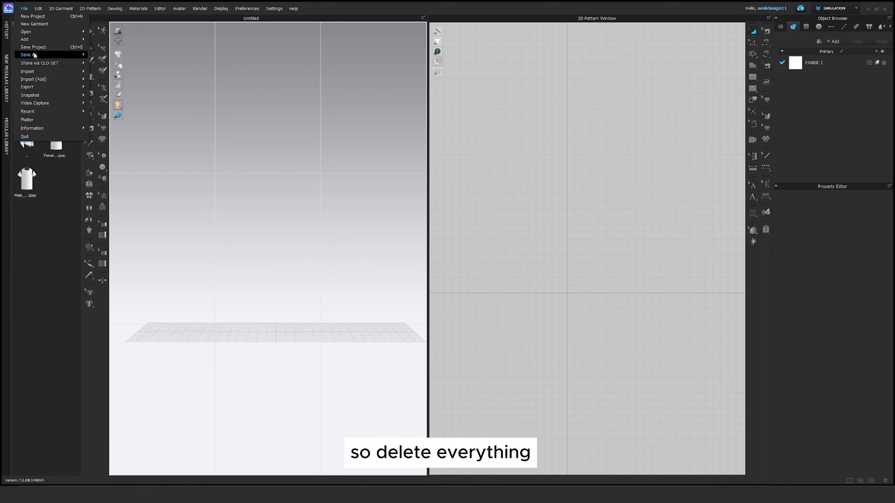
{"action": "mouse_move", "coordinate": [27, 70]}
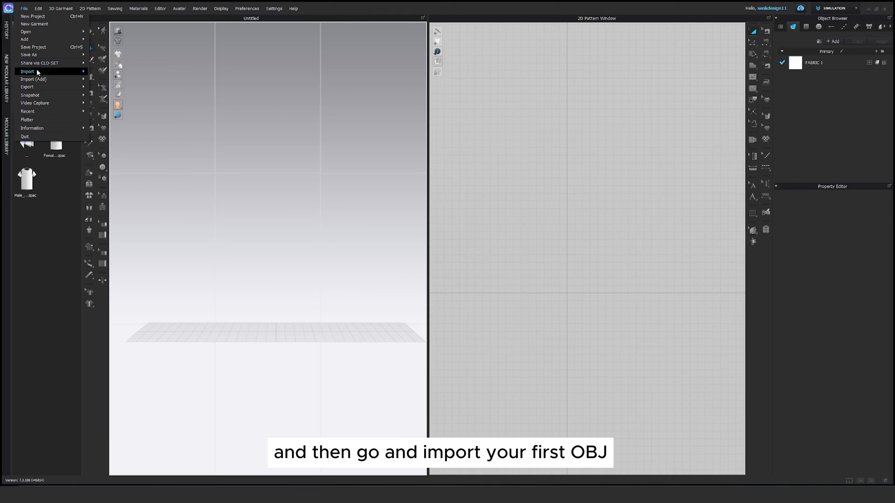
{"action": "left_click", "coordinate": [27, 72]}
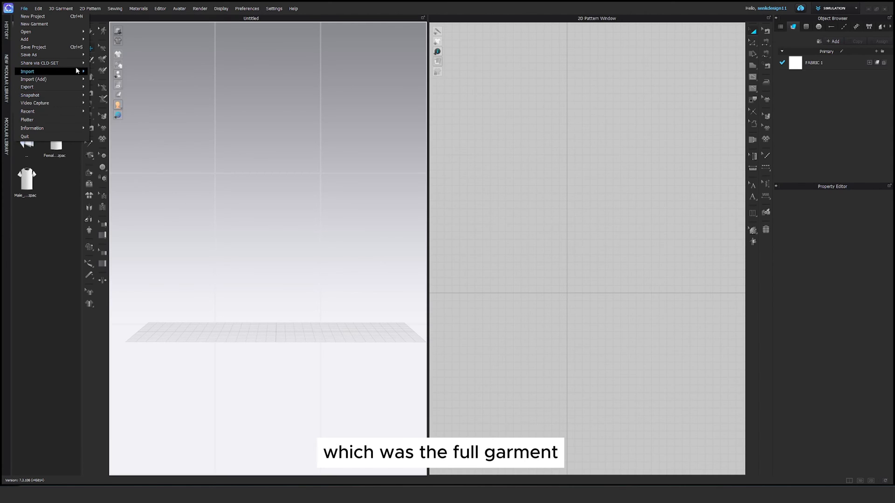
{"action": "left_click", "coordinate": [27, 70]}
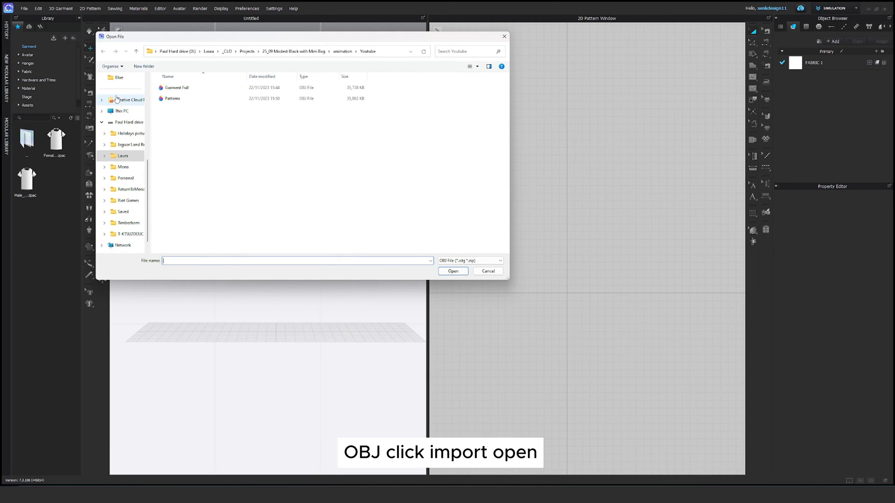
Import Garment Fall.obj with the default import settings
{"action": "left_click", "coordinate": [172, 98]}
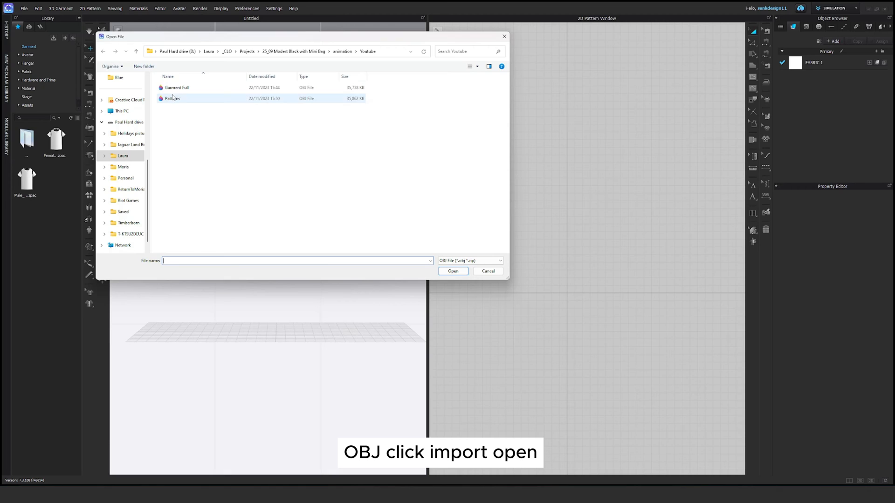
{"action": "left_click", "coordinate": [176, 87]}
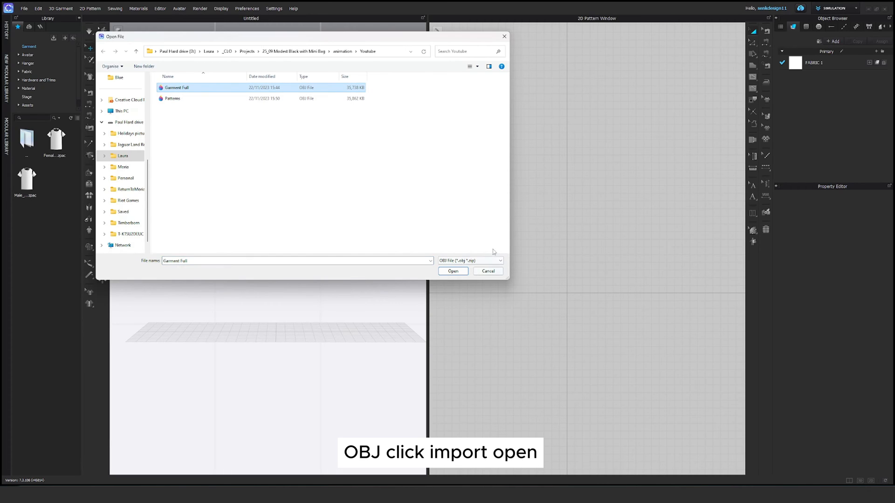
{"action": "left_click", "coordinate": [453, 272]}
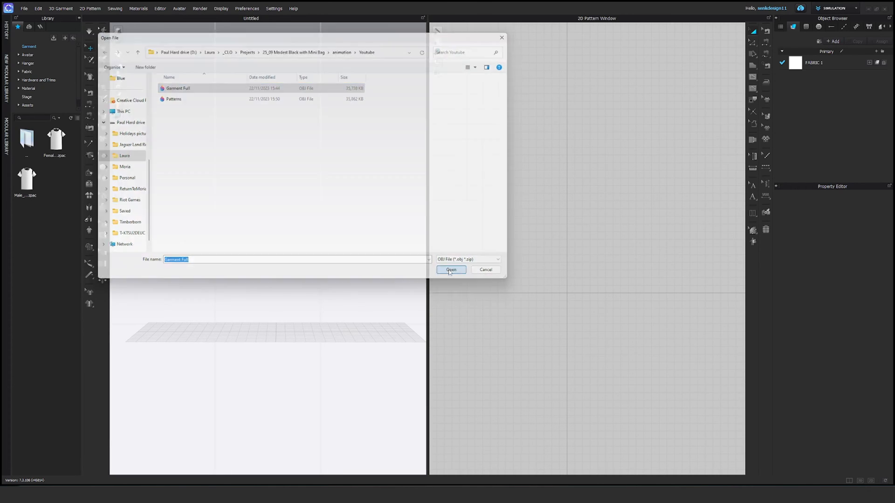
{"action": "left_click", "coordinate": [450, 269]}
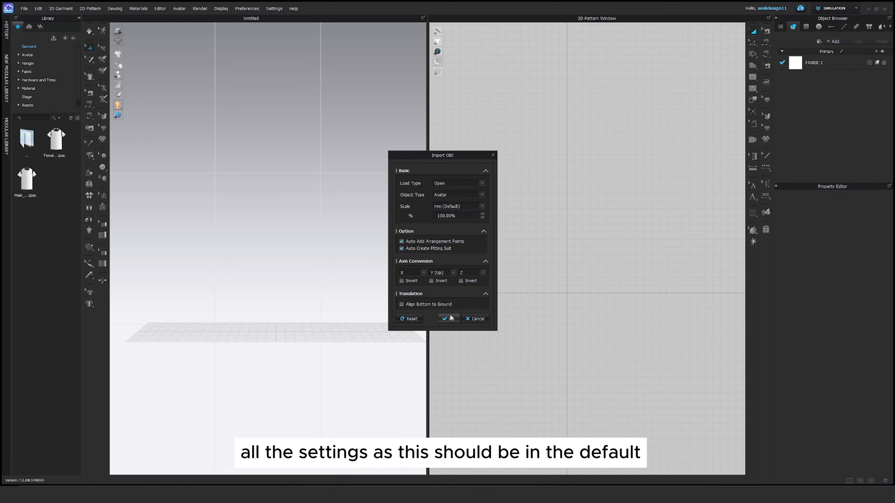
{"action": "left_click", "coordinate": [446, 318]}
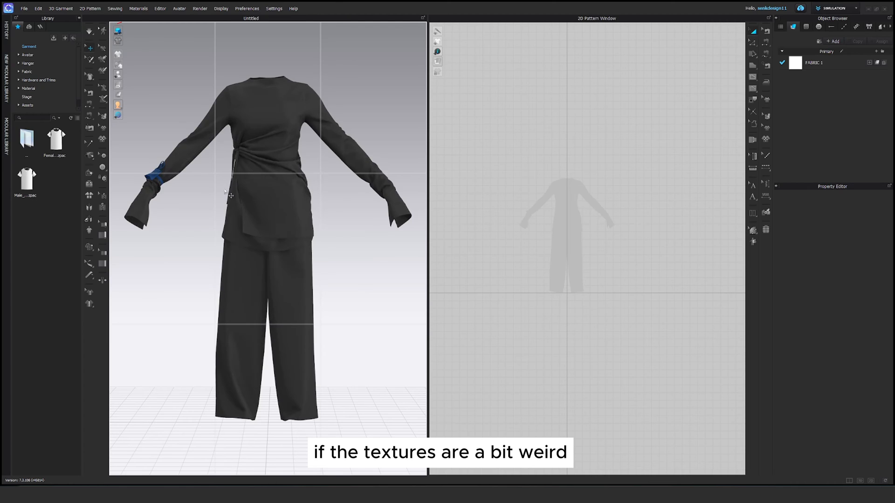
Turn on the realistic 3D render preview of the imported outfit
{"action": "left_click", "coordinate": [118, 32]}
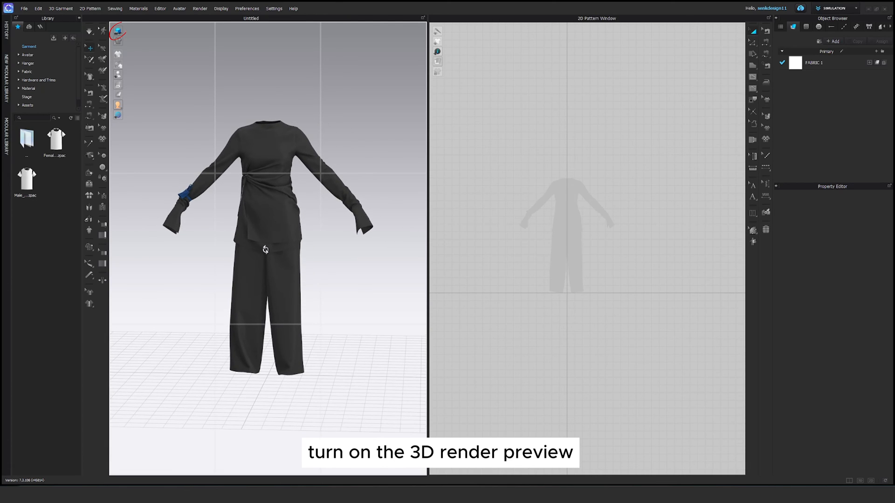
{"action": "left_click", "coordinate": [117, 30]}
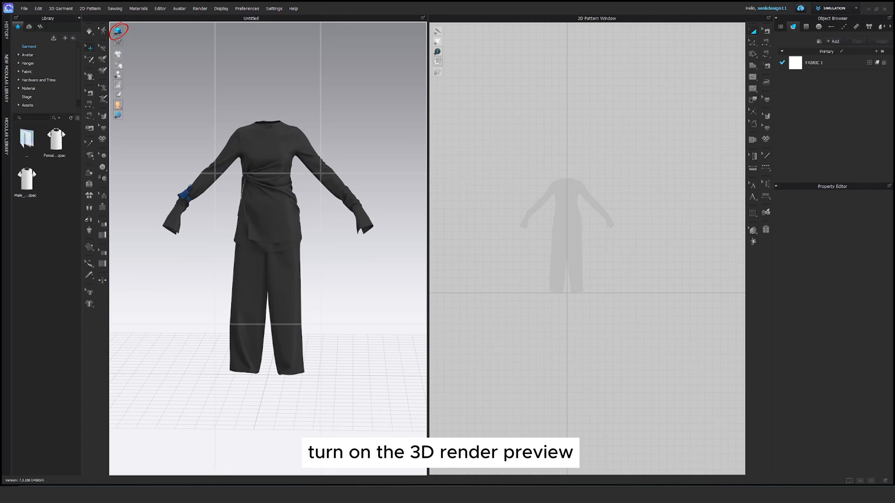
{"action": "left_click", "coordinate": [25, 8]}
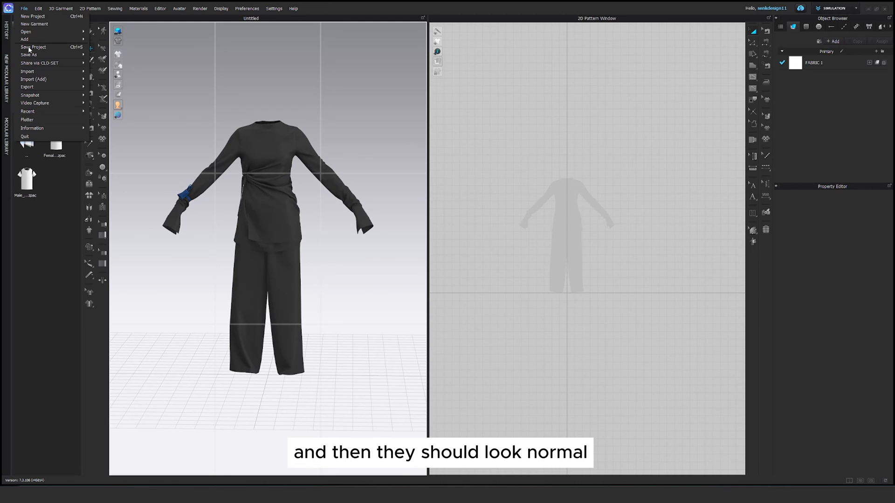
{"action": "mouse_move", "coordinate": [34, 79]}
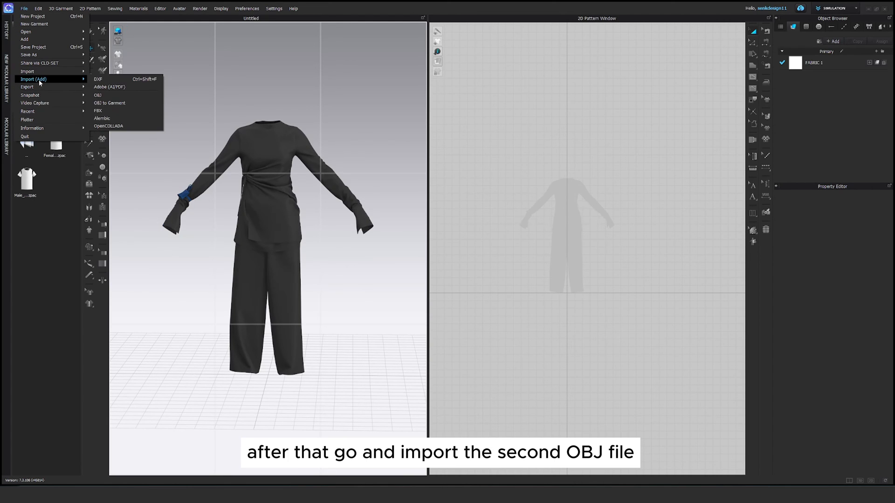
Add Patterns.obj as a morph target with Load Type Add and 90 morphing frames
{"action": "left_click", "coordinate": [98, 95]}
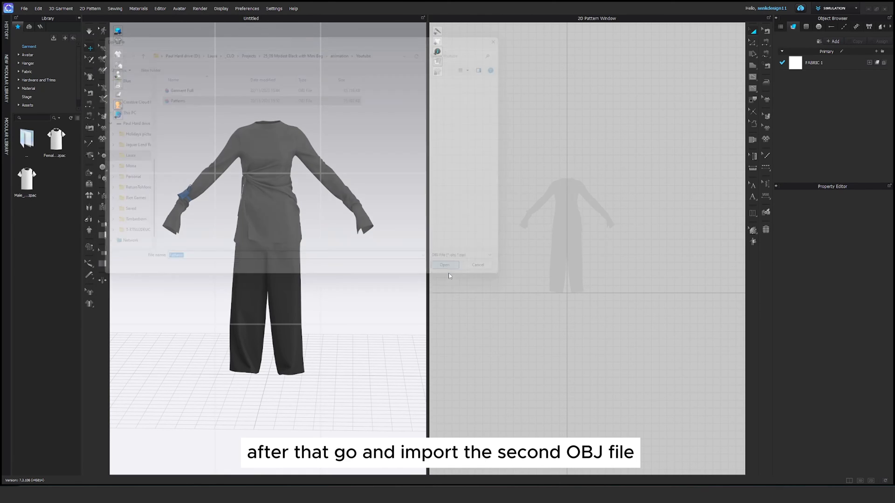
{"action": "left_click", "coordinate": [445, 264]}
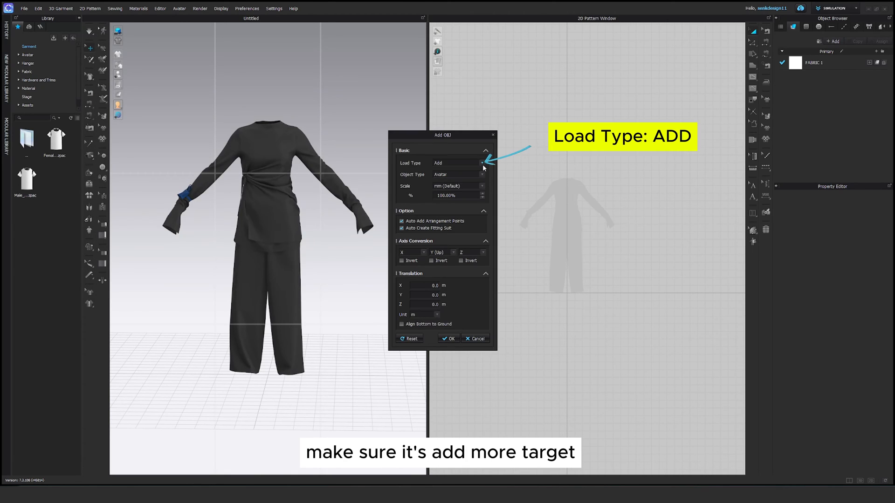
{"action": "left_click", "coordinate": [481, 175]}
{"action": "type", "text": "90"}
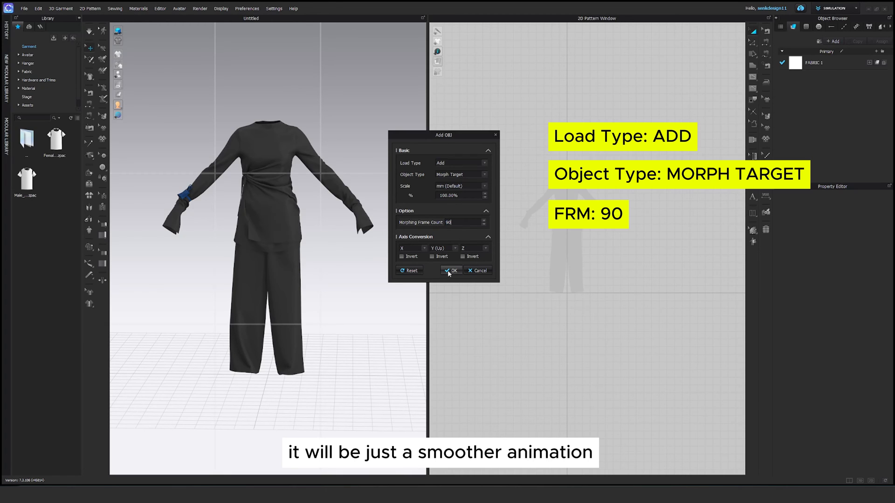
{"action": "left_click", "coordinate": [451, 270]}
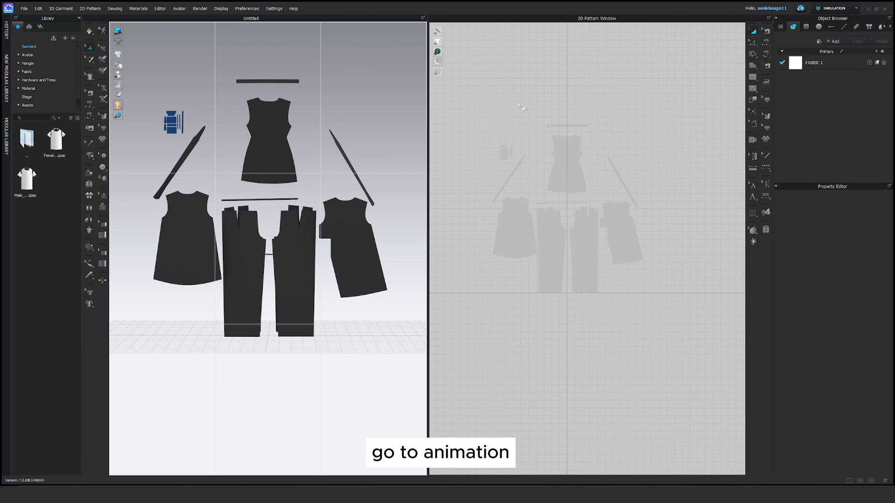
Switch to the ANIMATION workspace and scrub the timeline to preview the morph
{"action": "left_click", "coordinate": [833, 8]}
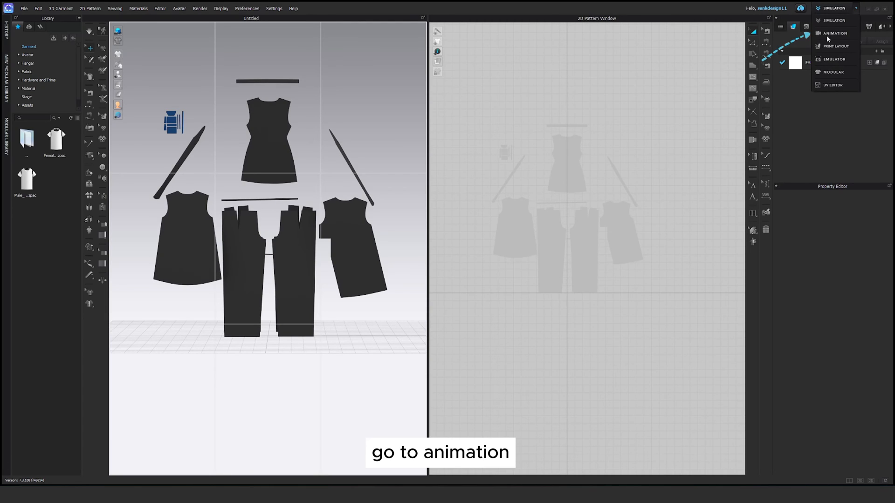
{"action": "left_click", "coordinate": [835, 33]}
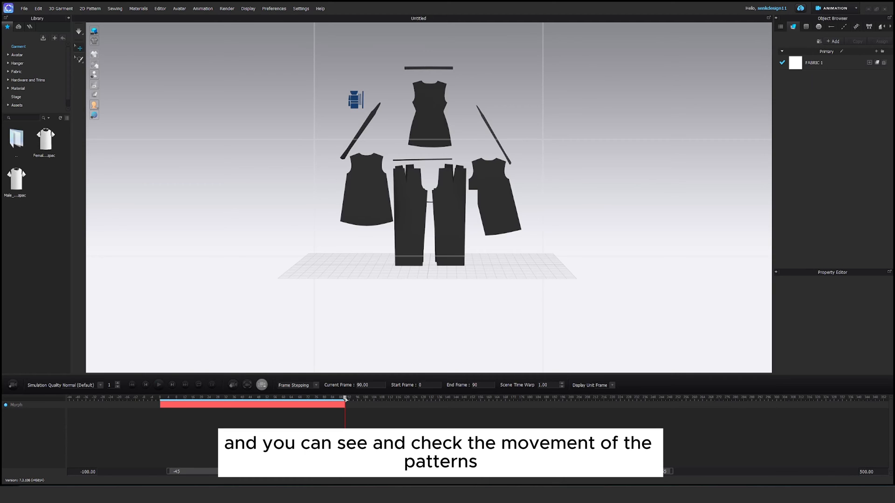
{"action": "left_click_drag", "start_coordinate": [345, 398], "coordinate": [221, 398]}
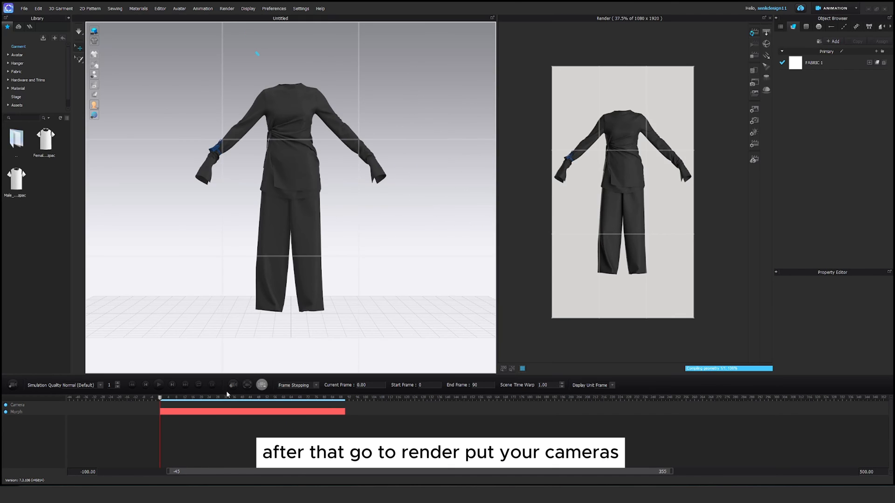
In Camera Preview, widen the field of view to 25 and return the timeline to its first frames
{"action": "left_click", "coordinate": [232, 385]}
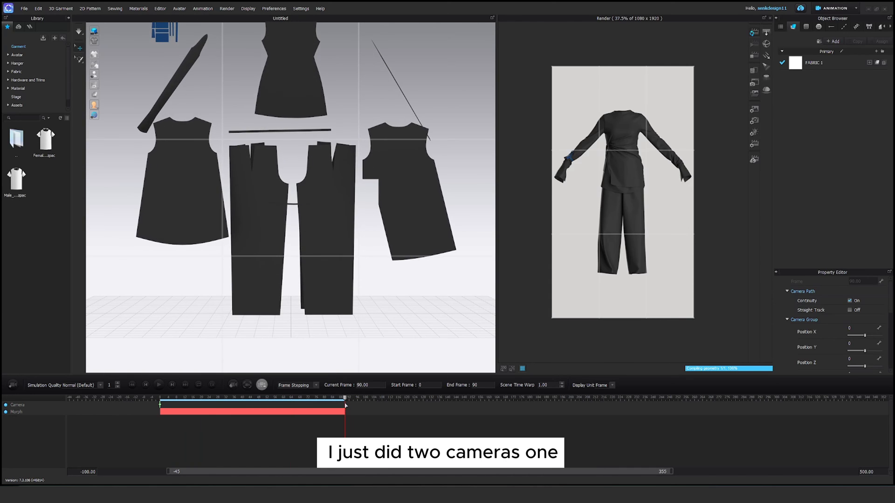
{"action": "mouse_move", "coordinate": [244, 396]}
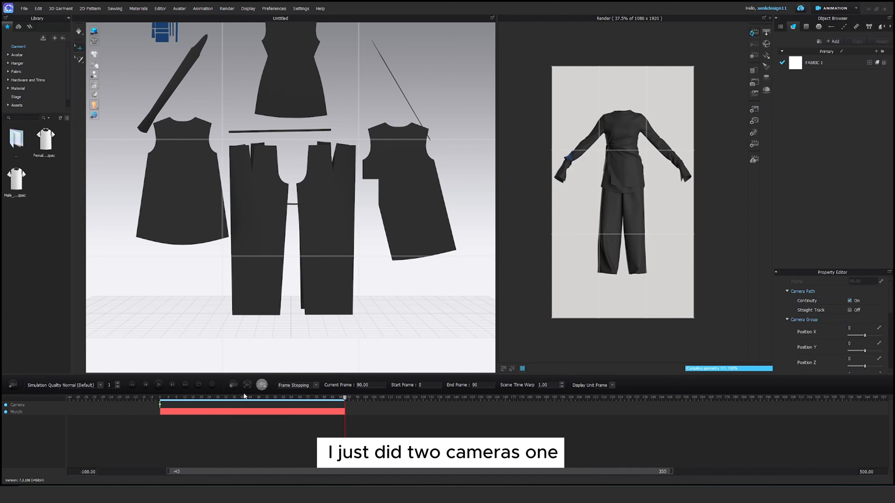
{"action": "left_click", "coordinate": [247, 385]}
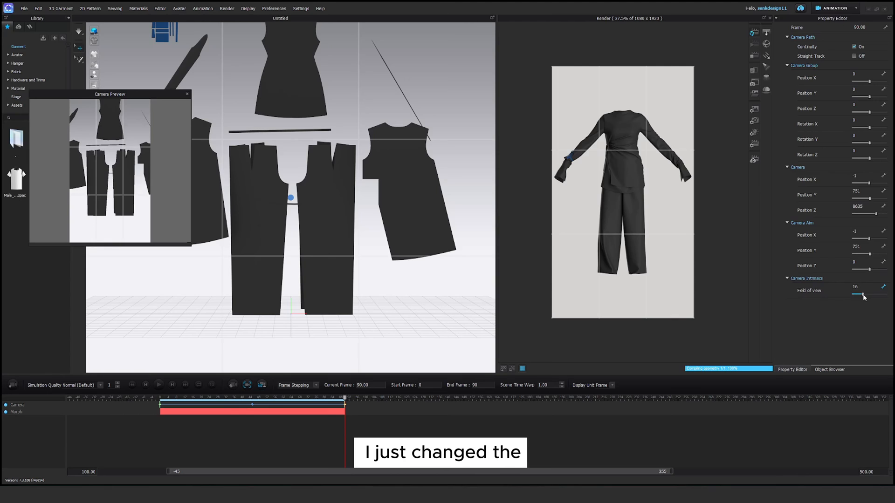
{"action": "left_click_drag", "start_coordinate": [855, 293], "coordinate": [868, 293]}
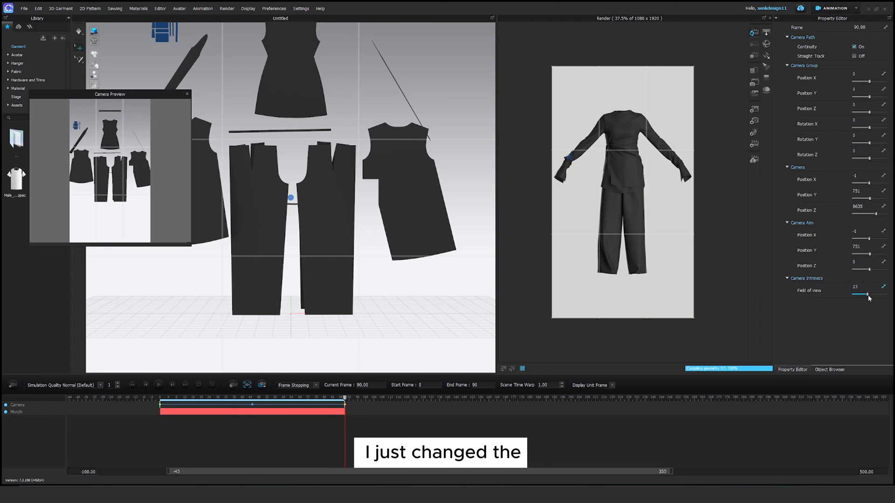
{"action": "left_click_drag", "start_coordinate": [865, 295], "coordinate": [868, 295]}
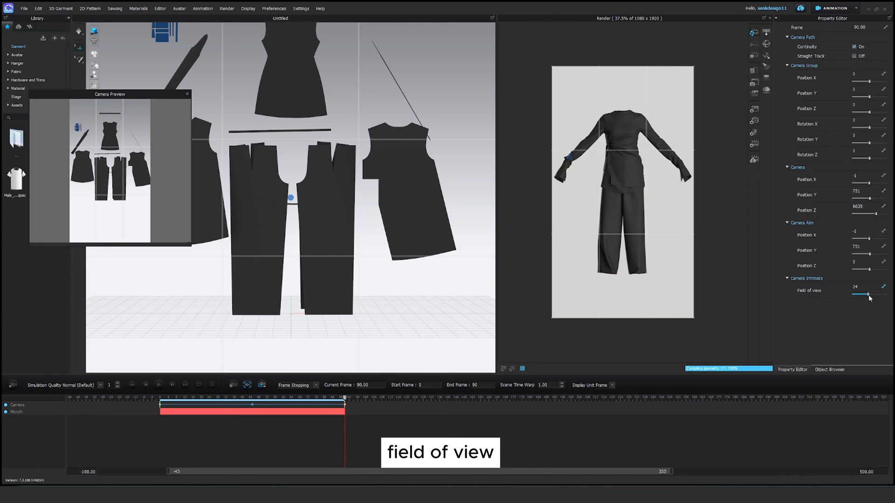
{"action": "left_click_drag", "start_coordinate": [864, 294], "coordinate": [870, 293]}
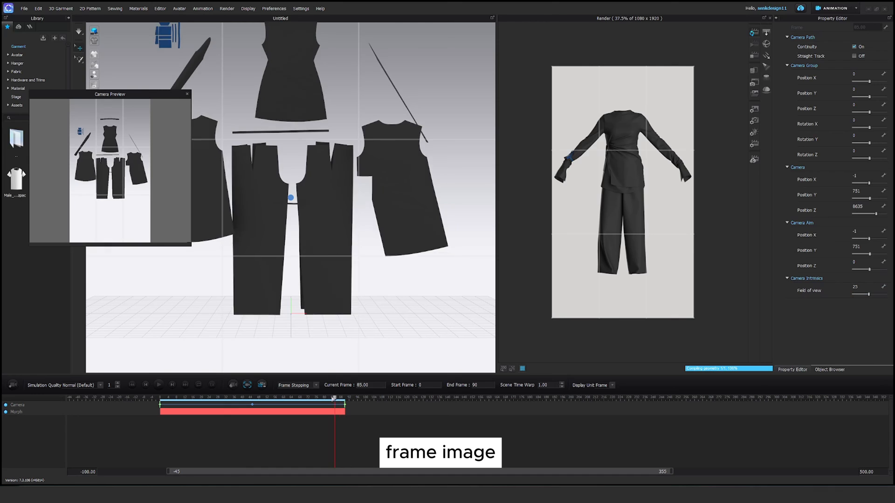
{"action": "left_click_drag", "start_coordinate": [334, 404], "coordinate": [199, 403]}
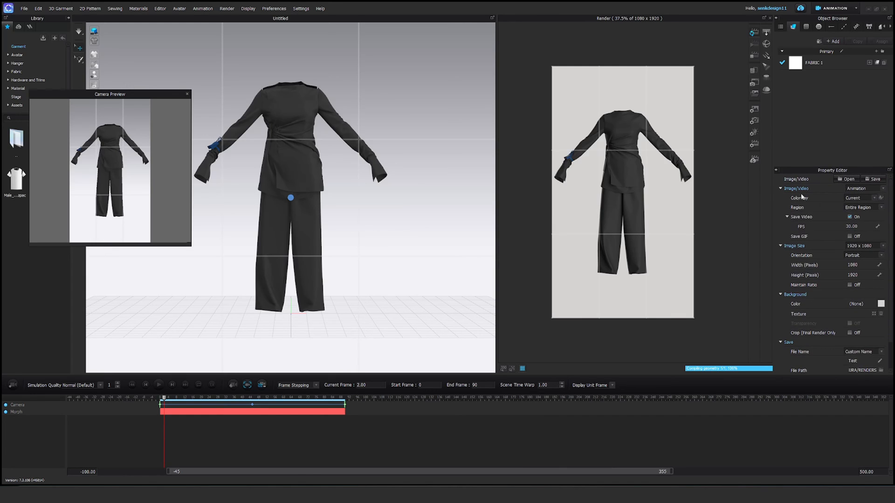
Choose Animation as the render output and set its FPS to 90
{"action": "left_click", "coordinate": [861, 189]}
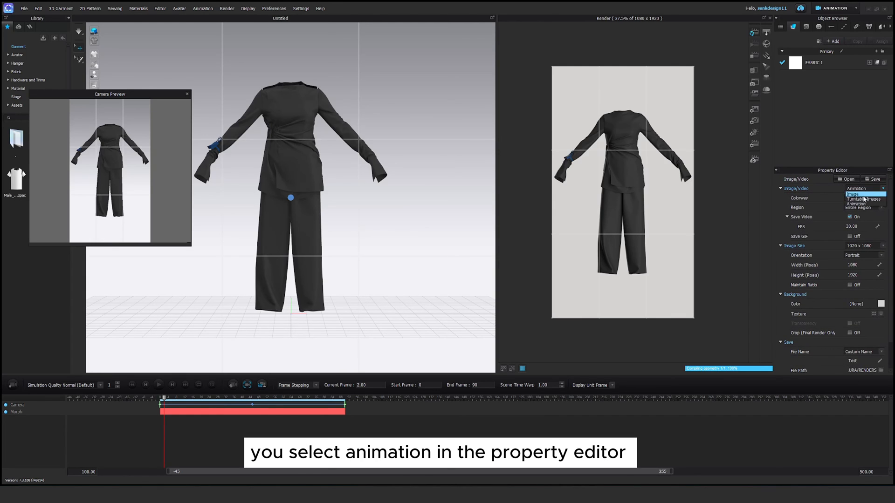
{"action": "left_click", "coordinate": [863, 188]}
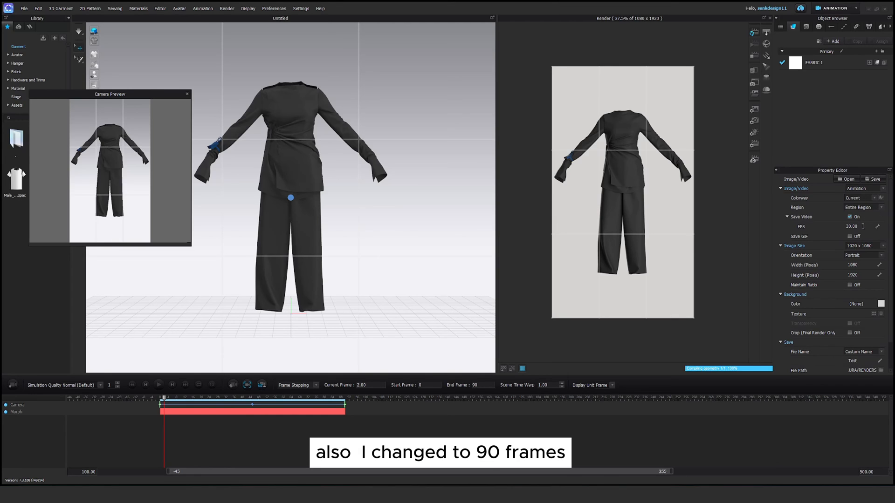
{"action": "type", "text": "90"}
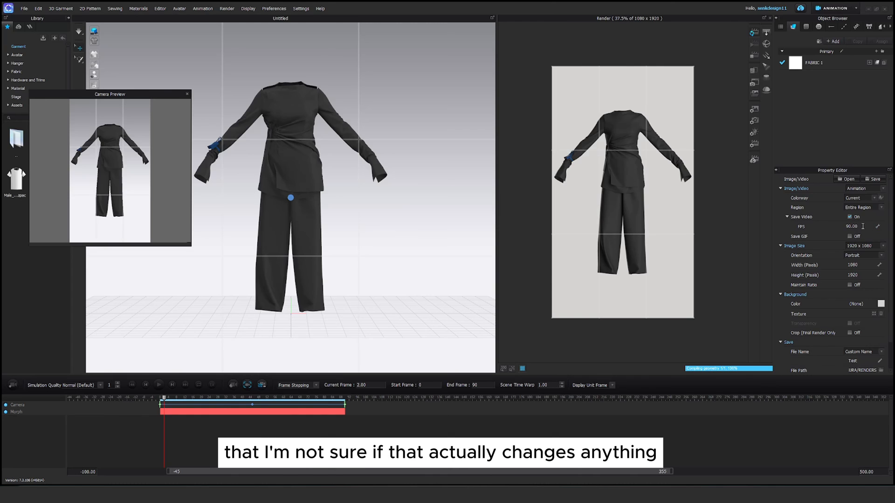
{"action": "scroll", "scroll_direction": "down", "scroll_amount": 3}
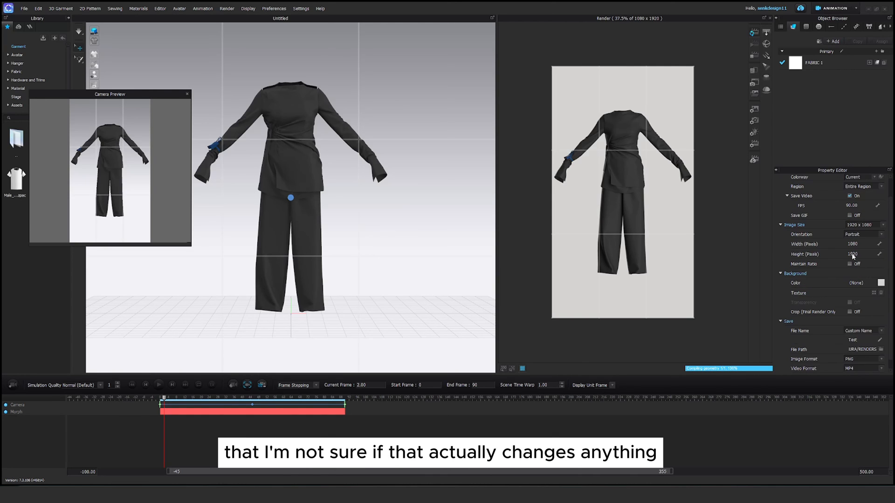
{"action": "scroll", "scroll_direction": "down", "scroll_amount": 3}
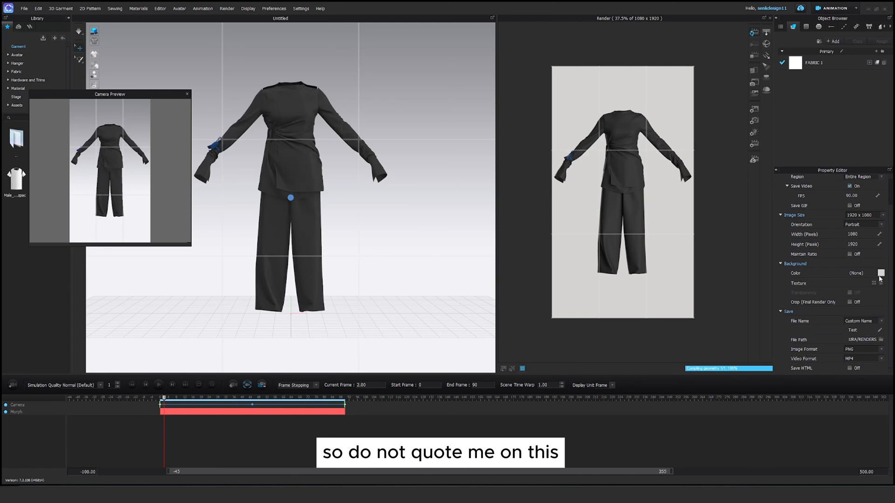
Check the background colour picker without changes, then move to the Light settings
{"action": "left_click", "coordinate": [881, 273]}
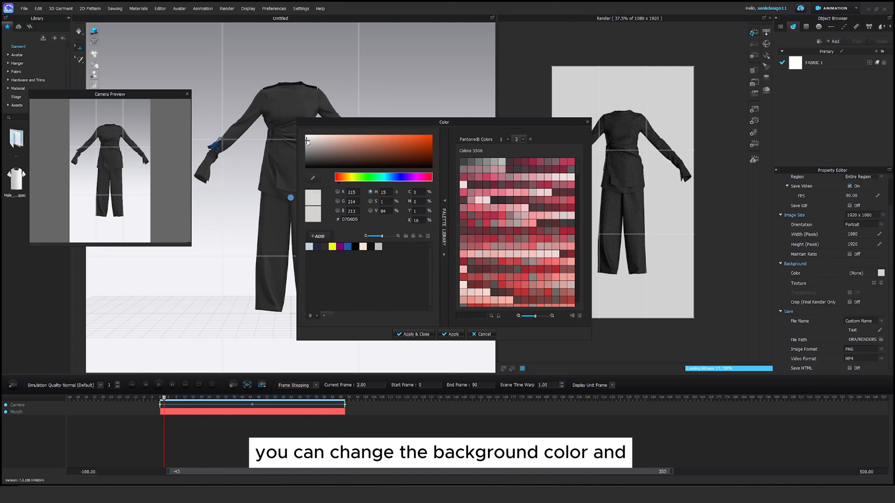
{"action": "left_click", "coordinate": [450, 334]}
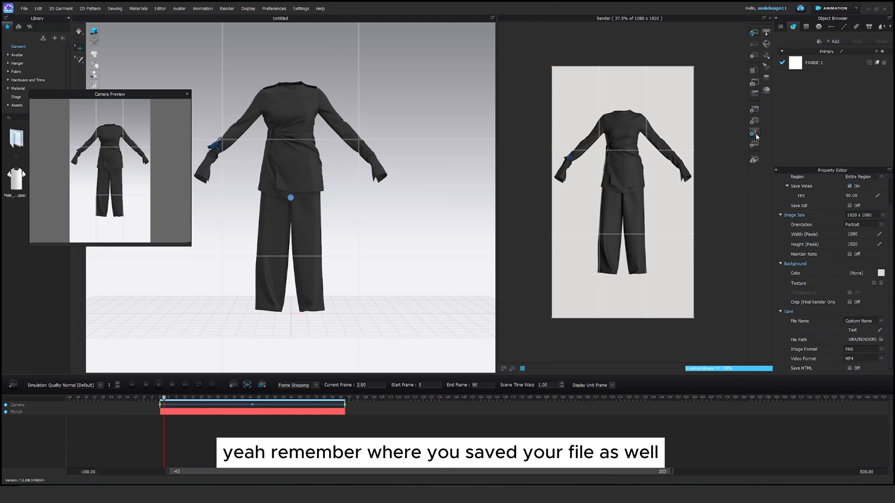
{"action": "left_click", "coordinate": [754, 134]}
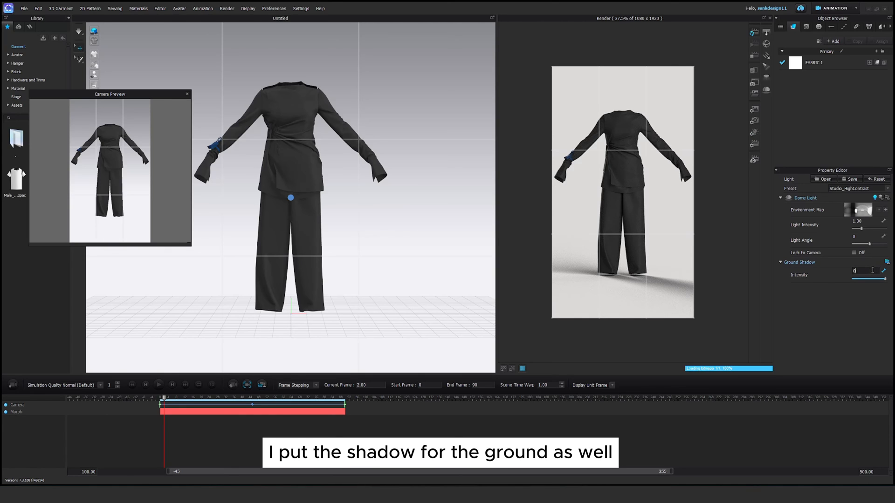
Set the ground shadow intensity to 0.5
{"action": "type", "text": "0.5"}
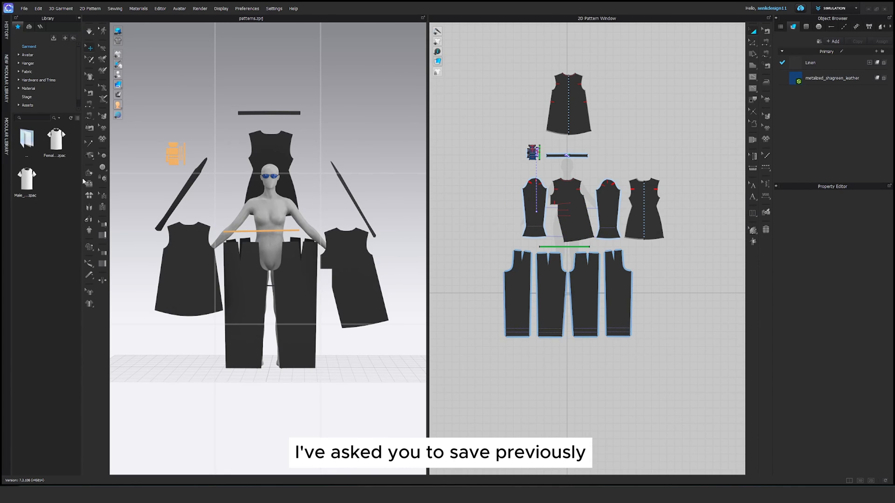
{"action": "mouse_move", "coordinate": [326, 194]}
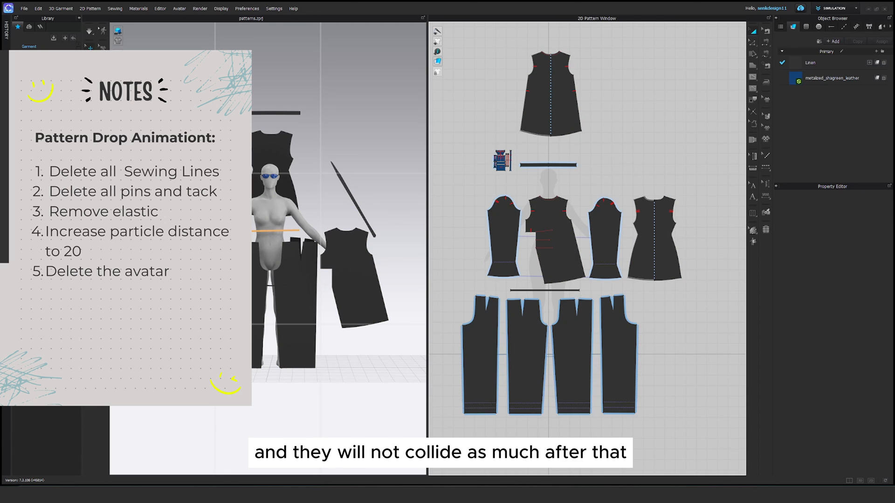
Select the avatar in the patterns project so it can be removed
{"action": "left_click", "coordinate": [272, 217]}
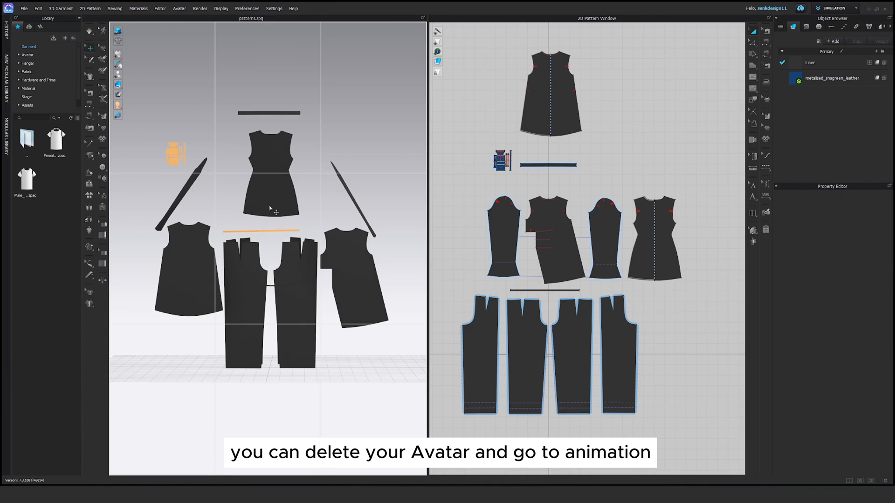
Switch to the Animation workspace and start recording the loose patterns falling
{"action": "left_click", "coordinate": [833, 8]}
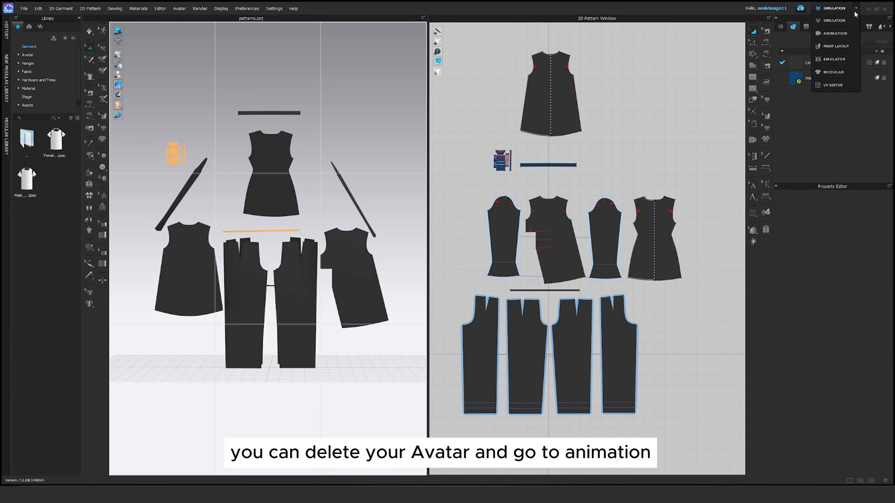
{"action": "left_click", "coordinate": [835, 33]}
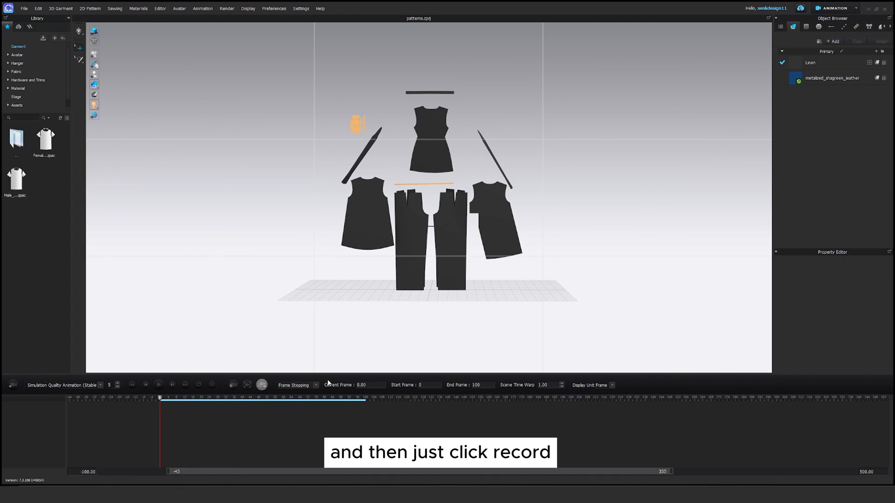
{"action": "left_click", "coordinate": [11, 385]}
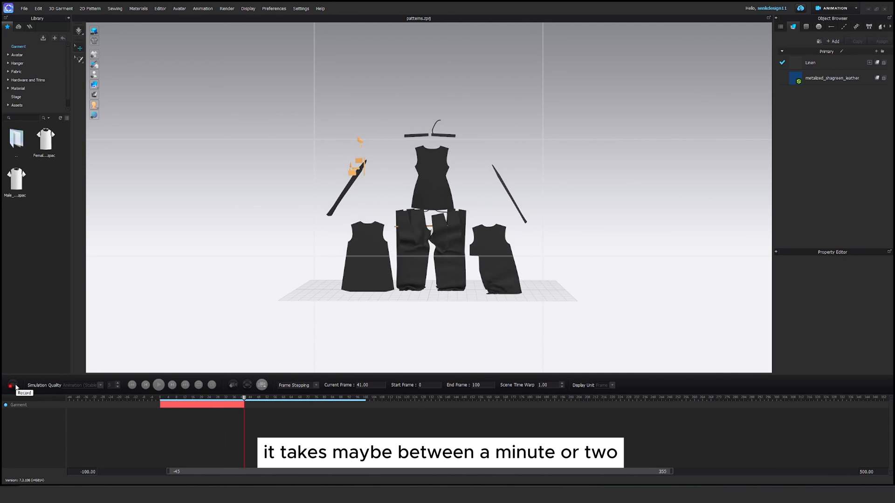
Stop recording once the patterns land on the floor and bring up the Render window
{"action": "left_click", "coordinate": [158, 385]}
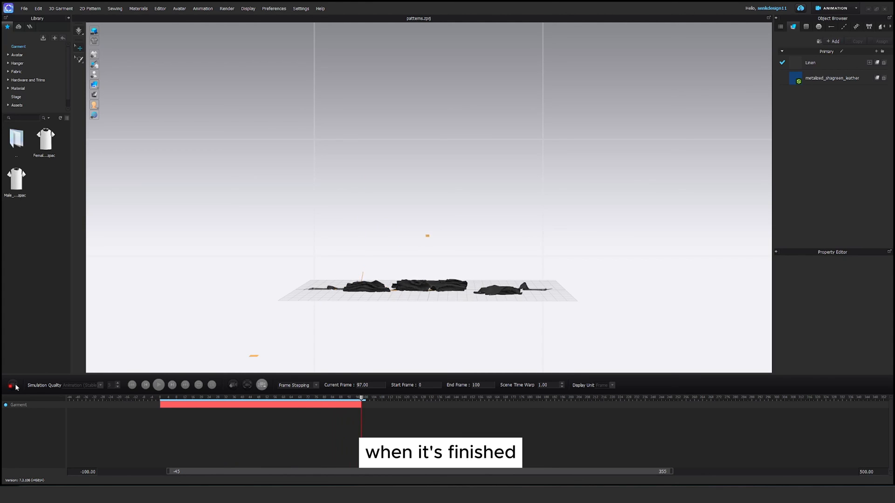
{"action": "left_click", "coordinate": [158, 383]}
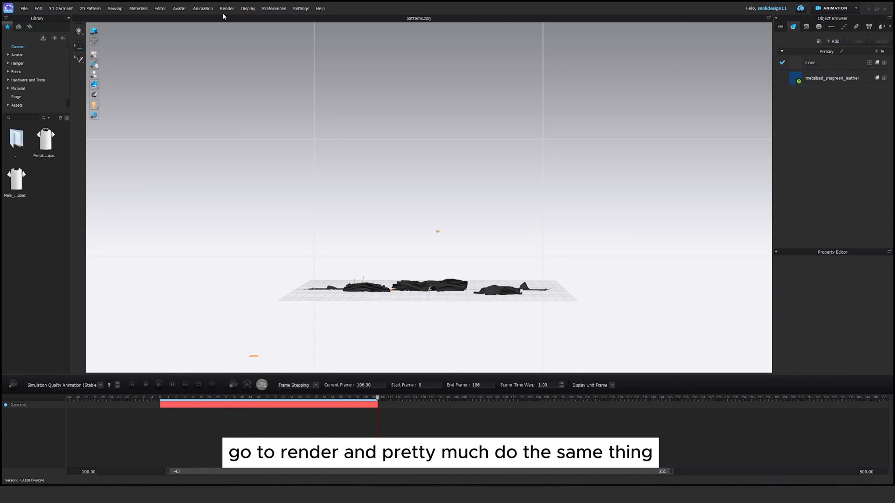
{"action": "left_click", "coordinate": [226, 9]}
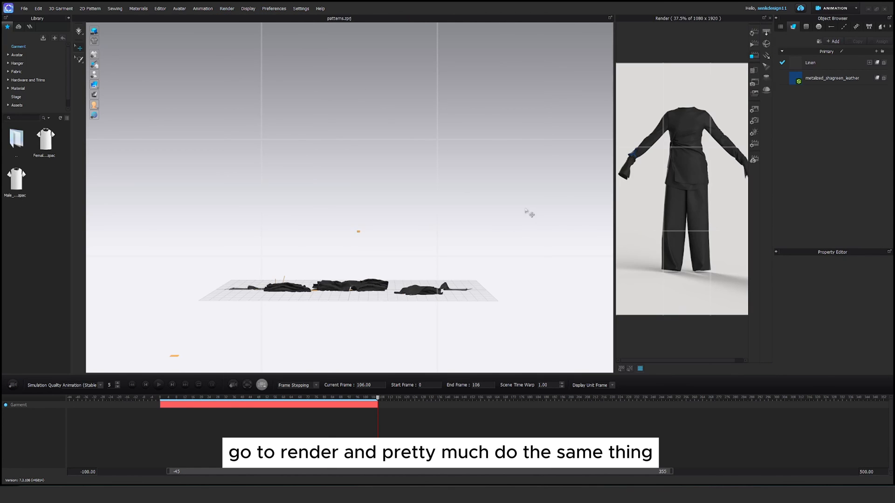